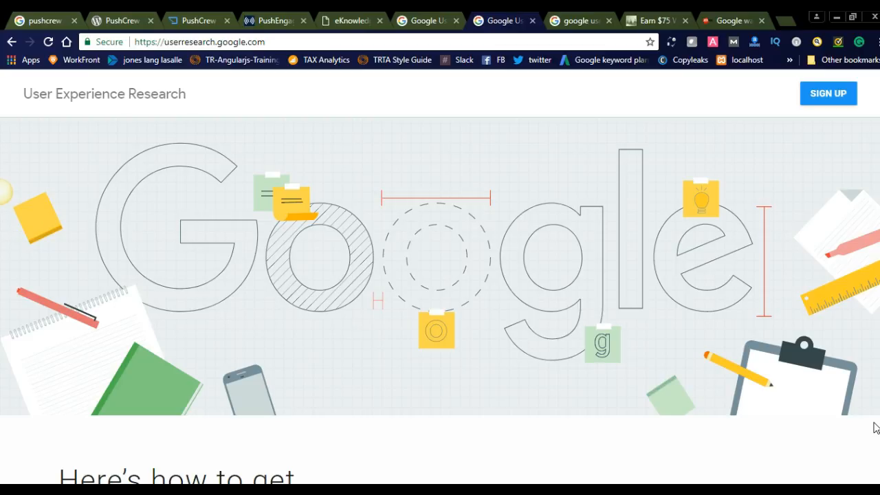
Scroll past the home page banner to the Sign up and Participate steps.
scroll("down", 3)
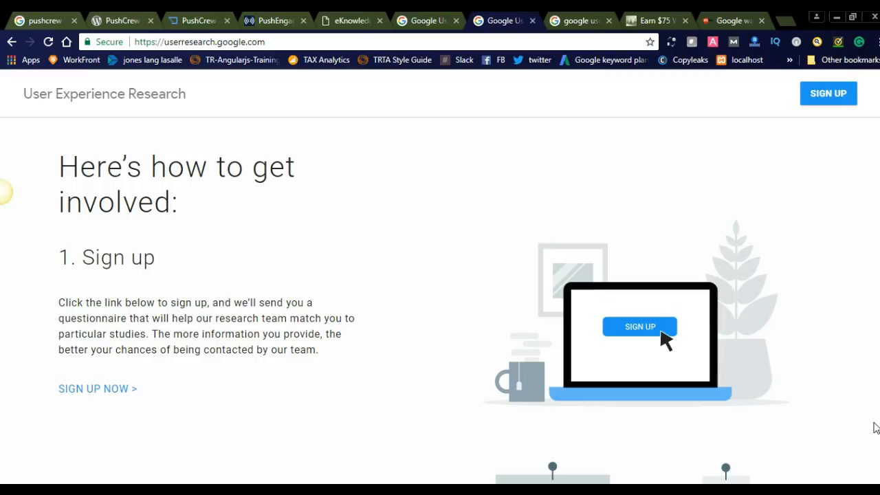
scroll("down", 3)
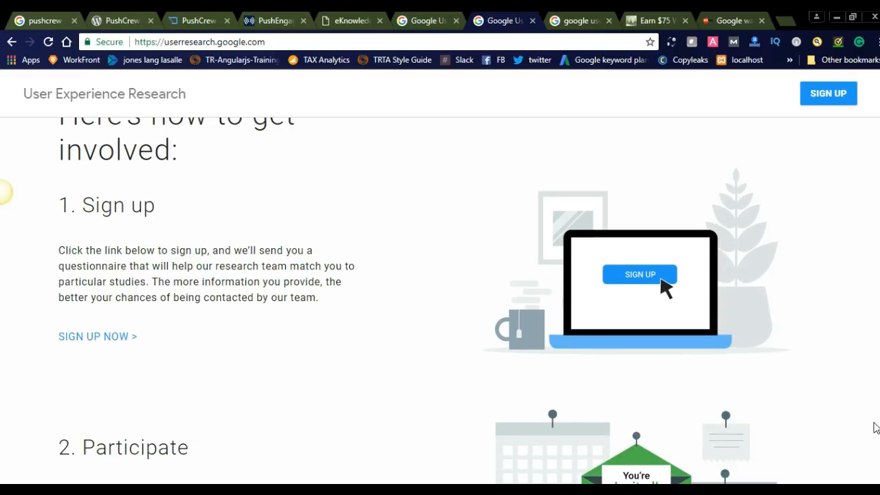
scroll("down", 3)
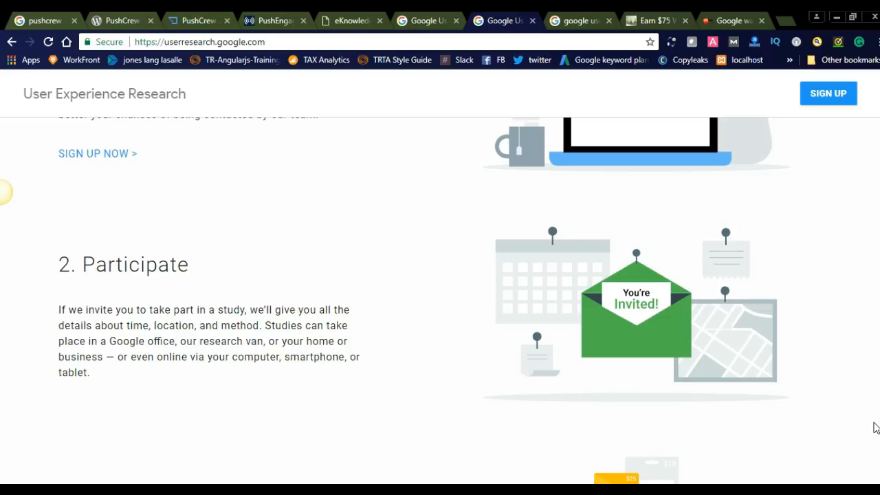
Scroll through Get rewarded to the closing 'We can't wait to hear from you' section.
scroll("down", 3)
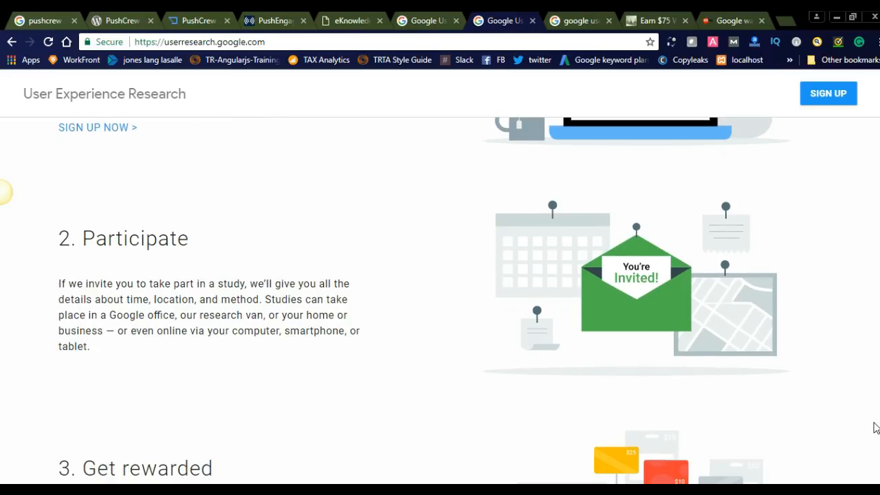
scroll("down", 3)
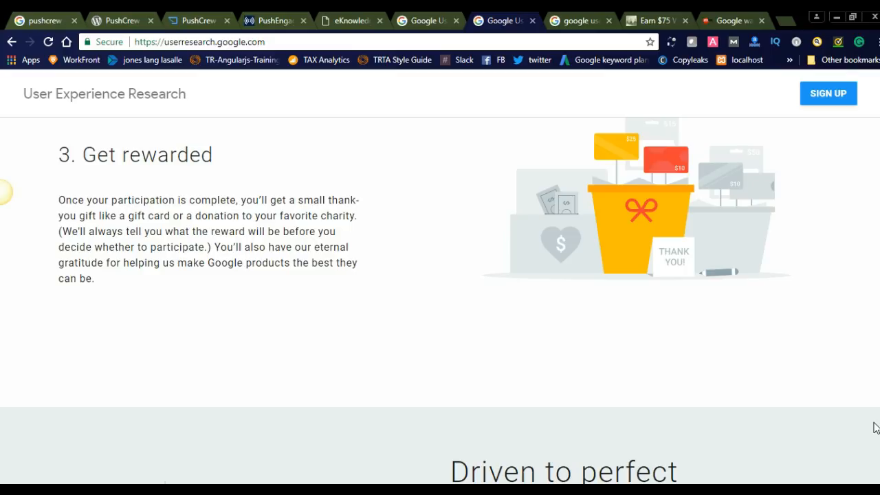
scroll("down", 3)
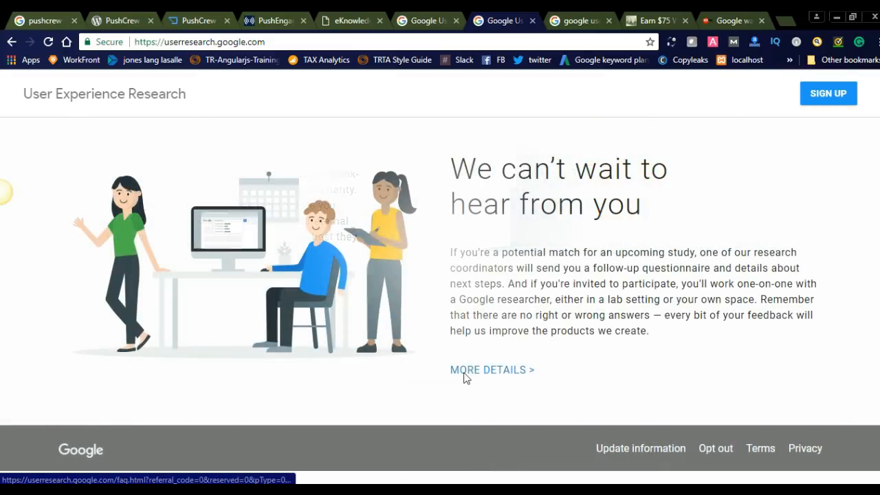
Open the FAQ via MORE DETAILS and read who can join and remote sign-up answers.
left_click(490, 370)
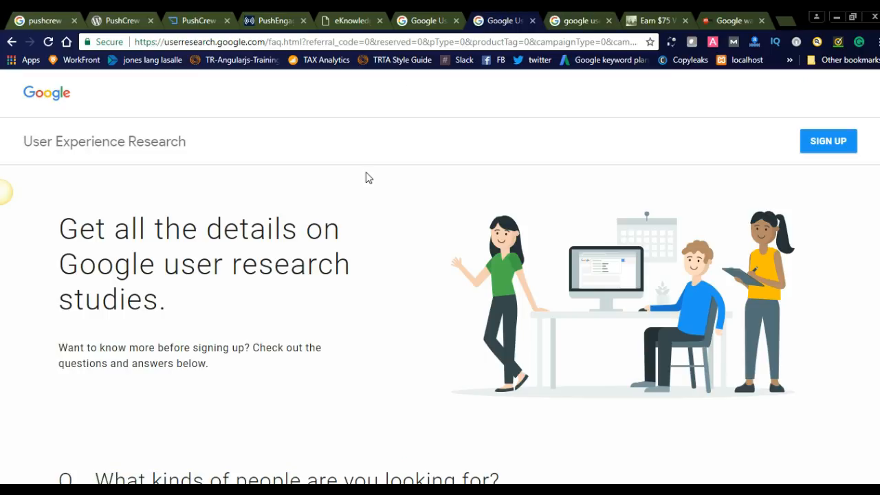
scroll("down", 3)
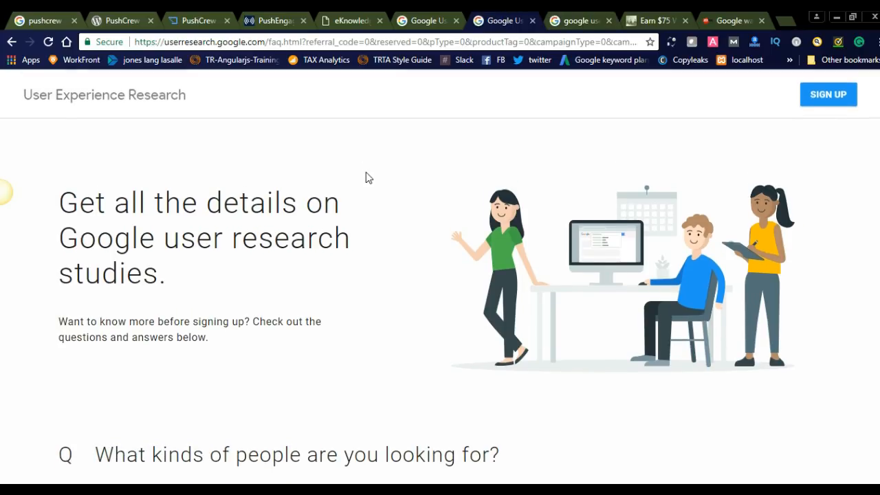
scroll("down", 3)
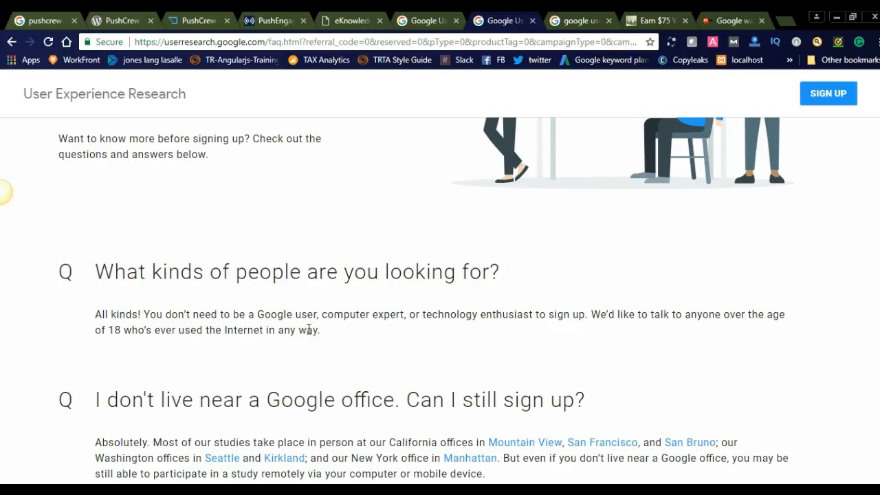
mouse_move(535, 328)
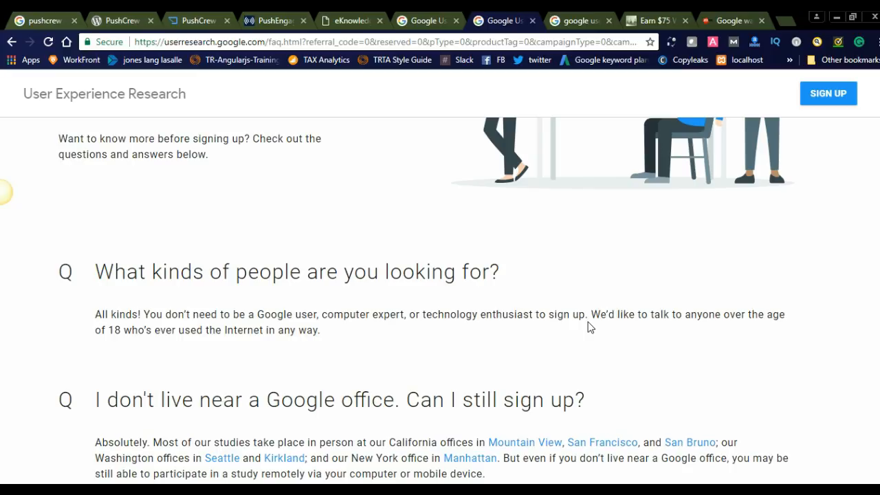
mouse_move(409, 298)
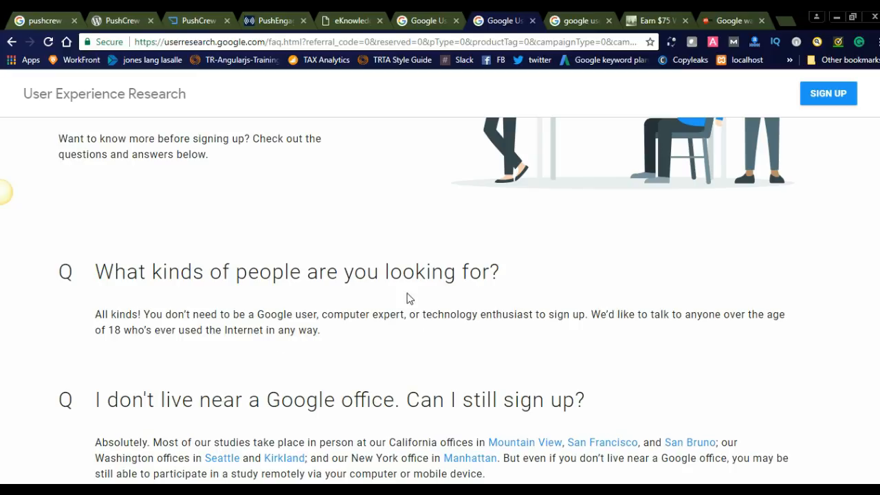
mouse_move(720, 332)
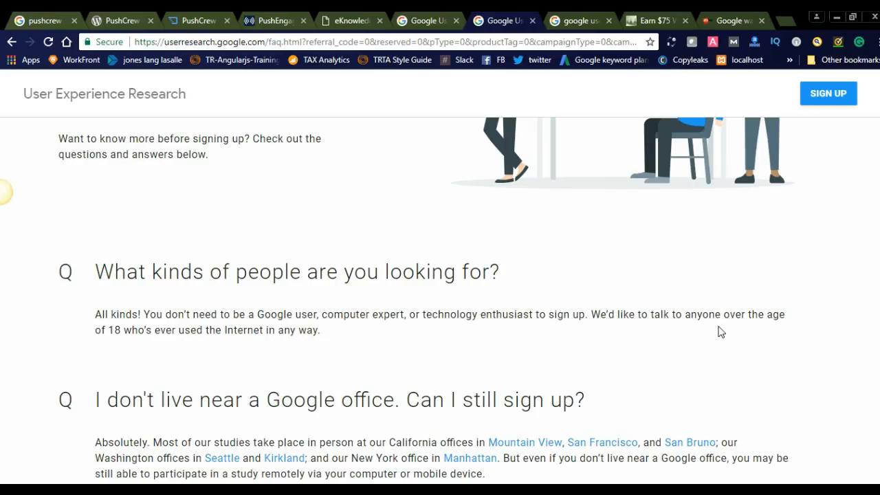
mouse_move(151, 370)
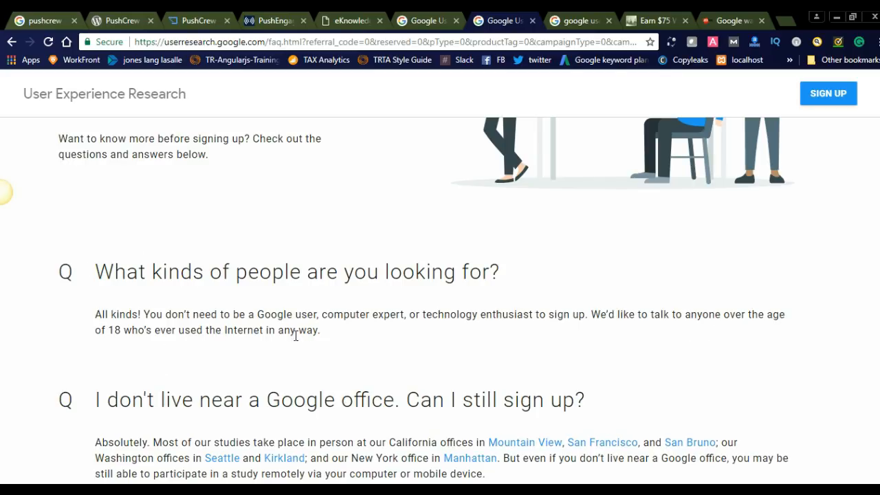
mouse_move(320, 337)
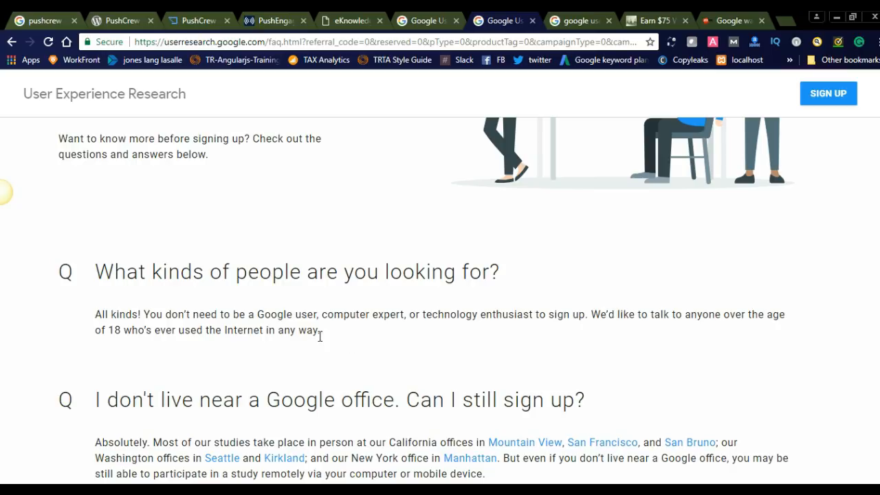
scroll("down", 3)
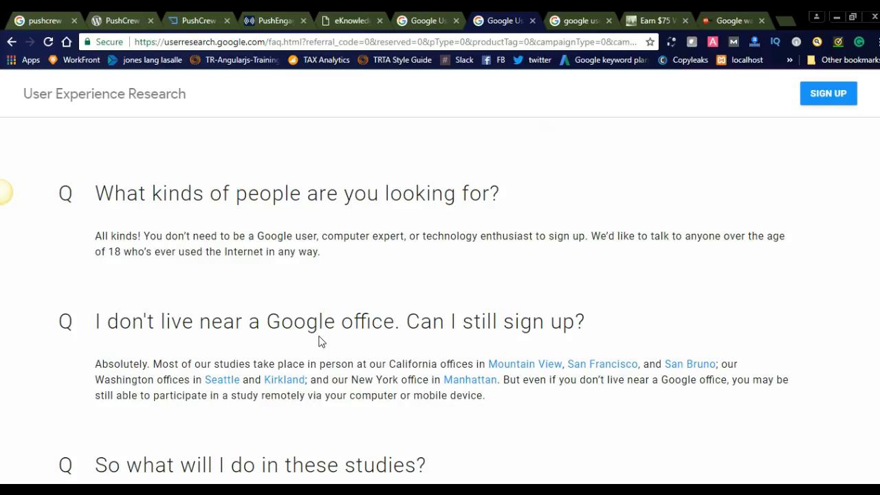
mouse_move(393, 348)
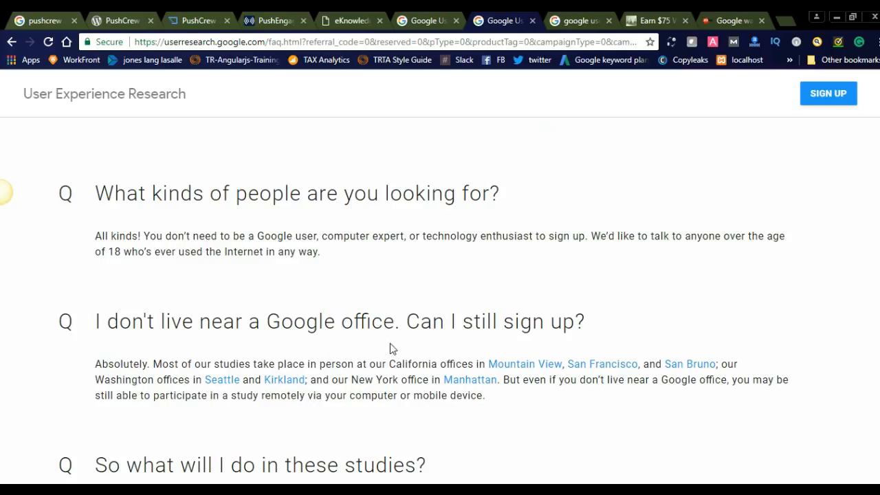
mouse_move(48, 426)
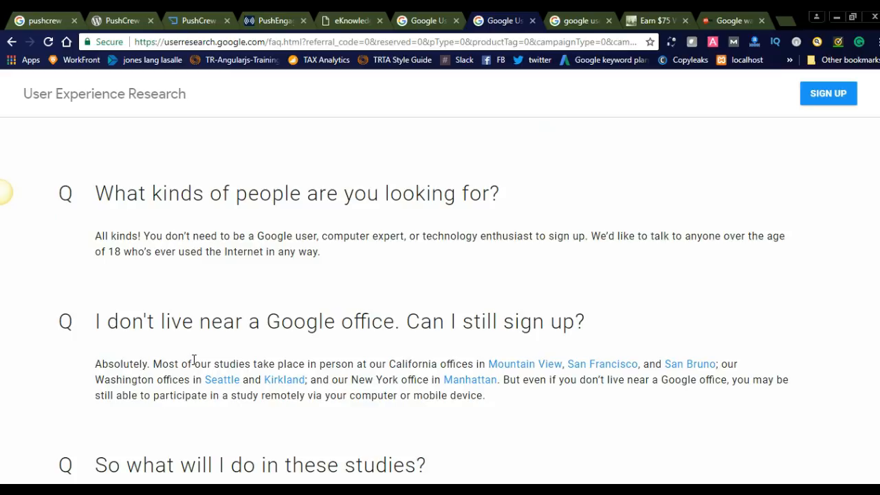
mouse_move(192, 402)
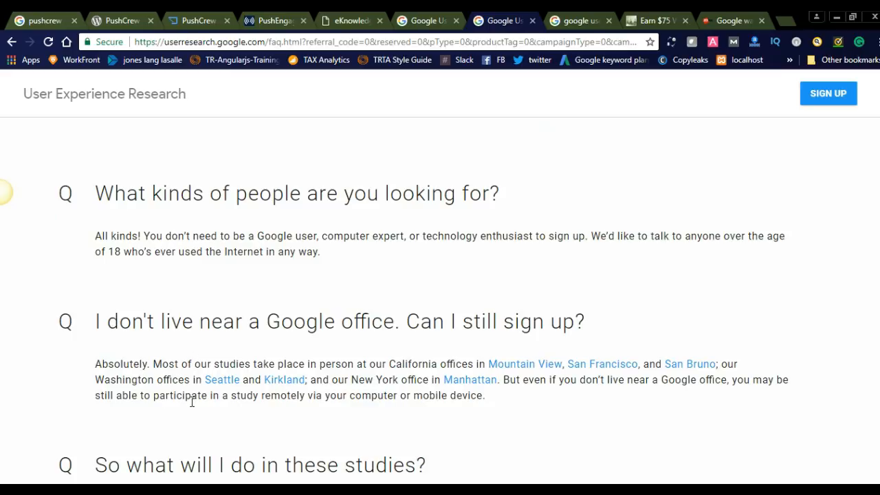
mouse_move(234, 324)
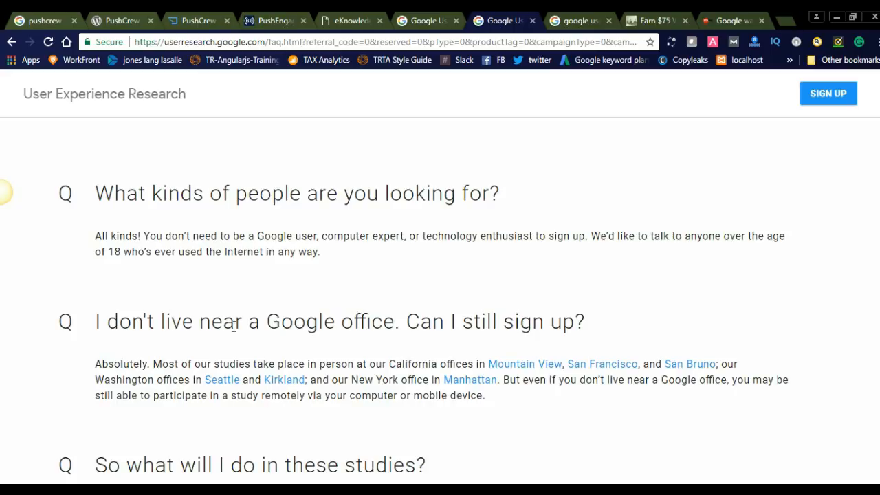
mouse_move(305, 364)
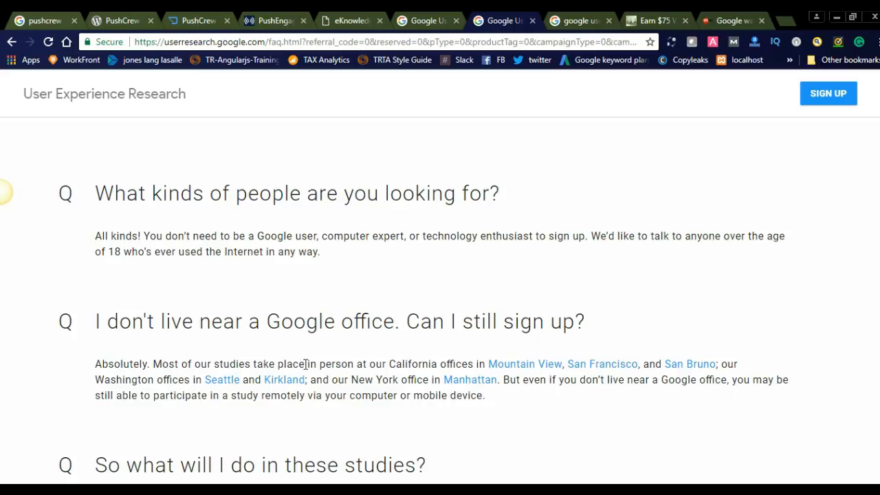
mouse_move(477, 366)
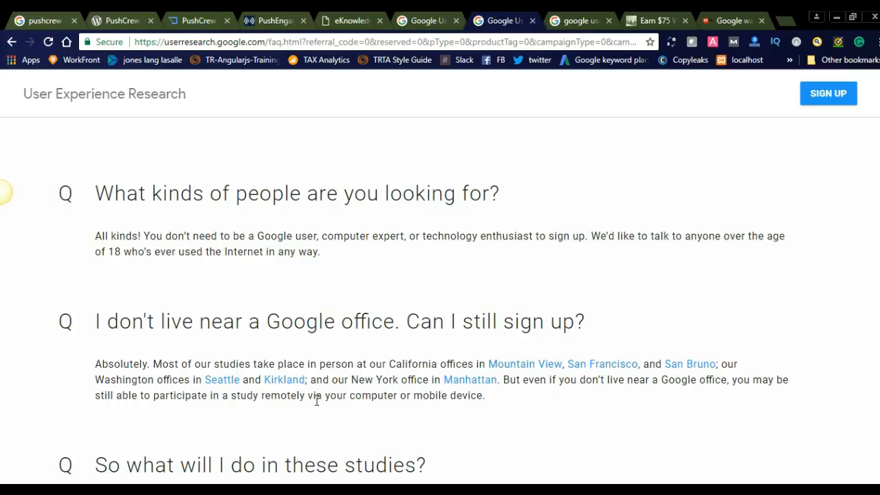
mouse_move(525, 399)
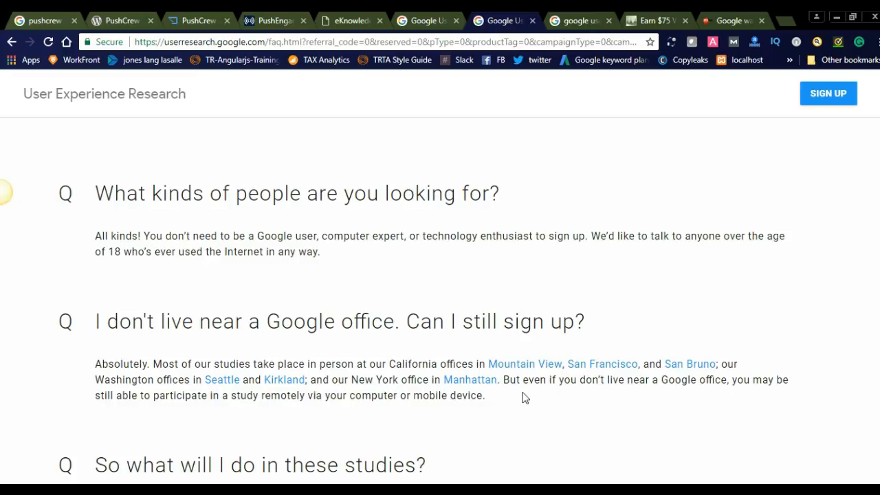
mouse_move(642, 394)
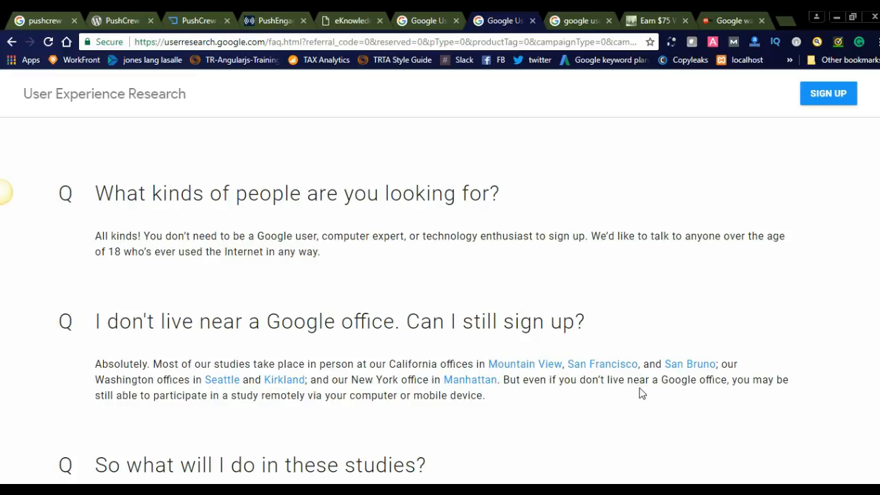
mouse_move(270, 351)
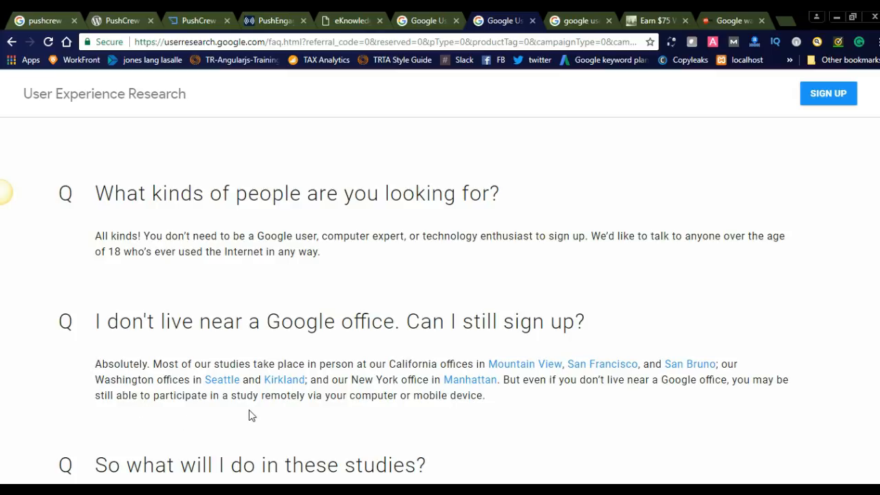
mouse_move(405, 412)
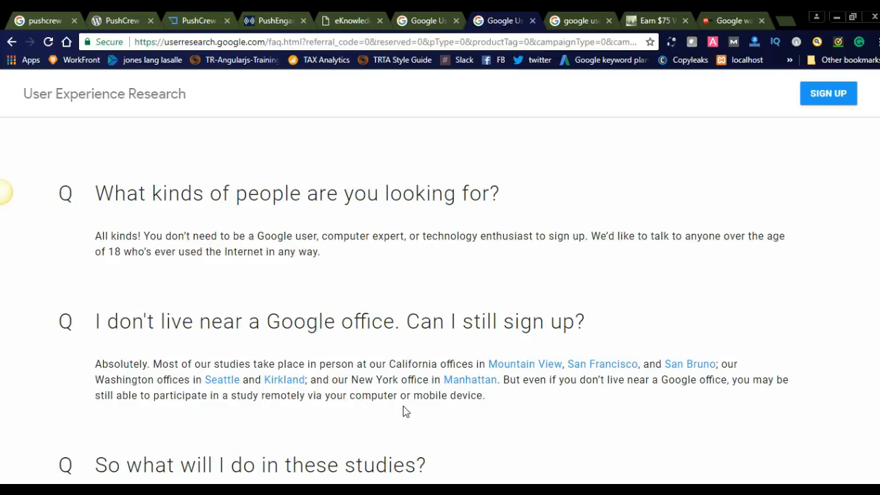
Scroll the FAQ past study types to the time commitment and contact-timing answers.
scroll("down", 3)
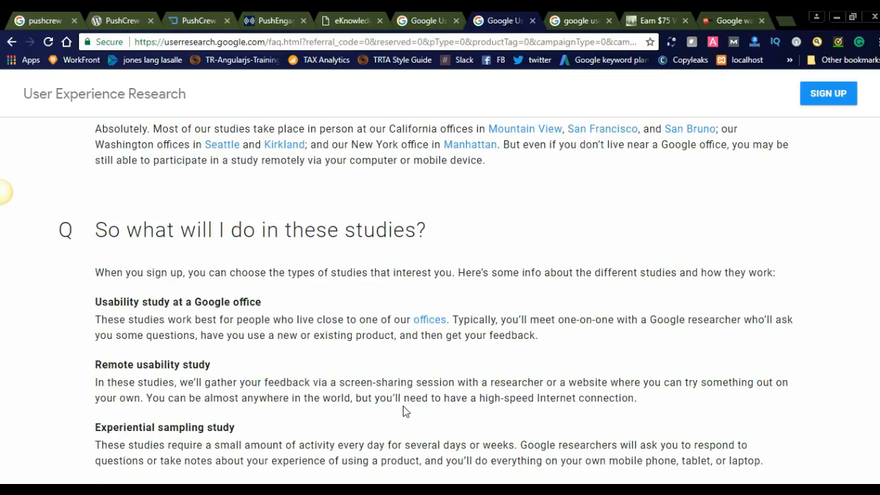
scroll("down", 3)
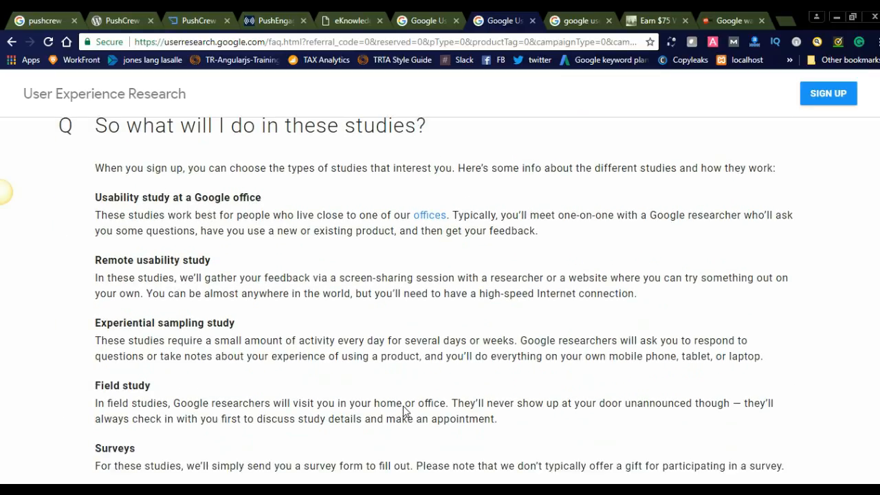
scroll("down", 3)
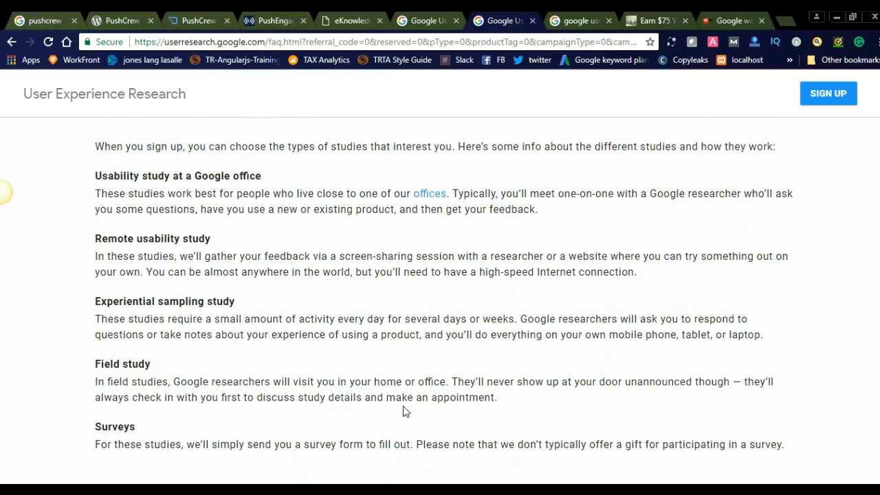
scroll("up", 3)
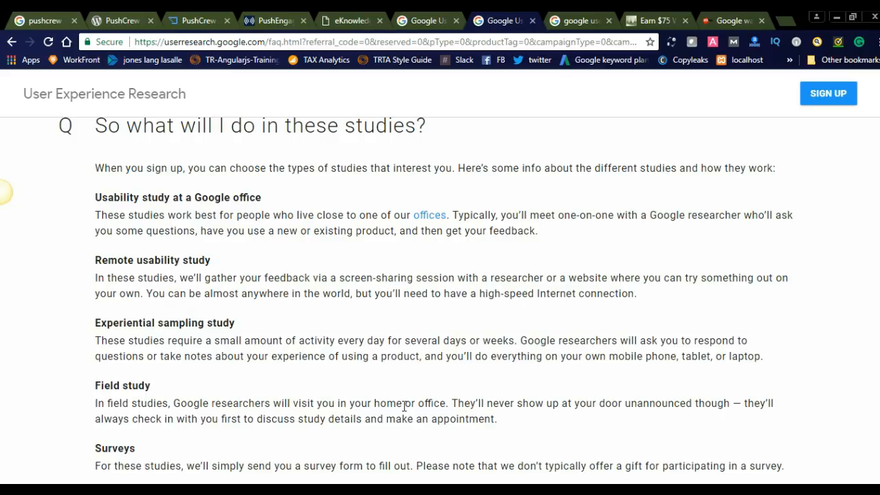
scroll("down", 3)
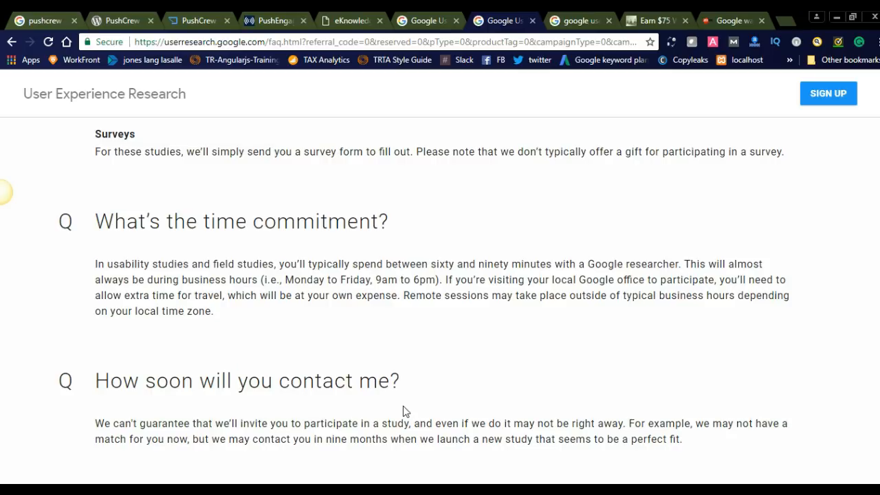
Scroll to the FAQ's final opt-out and ready-to-sign-up answers.
scroll("down", 3)
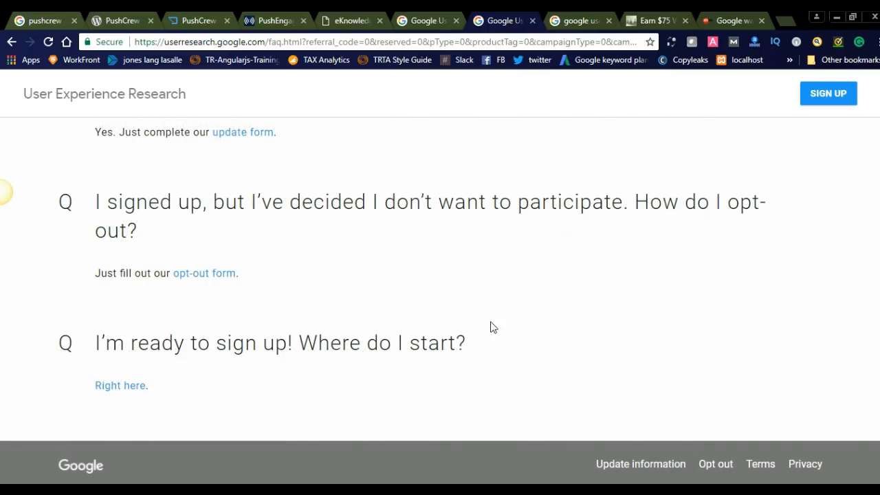
mouse_move(310, 227)
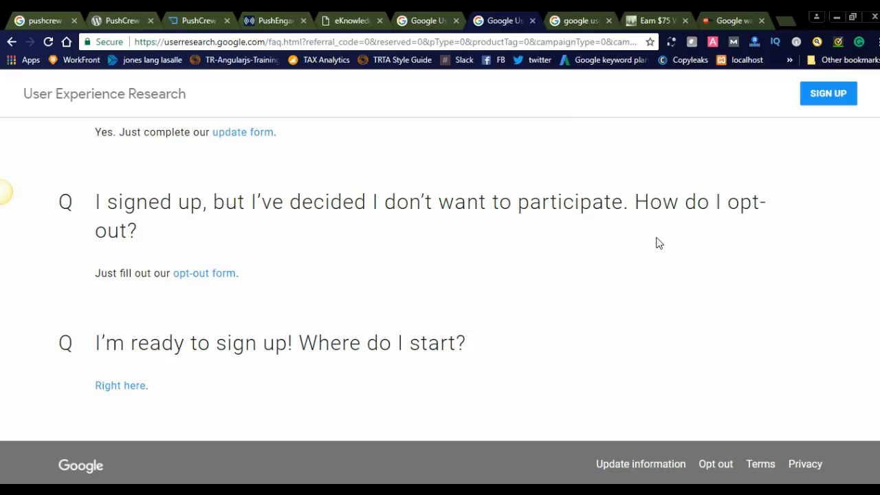
mouse_move(195, 284)
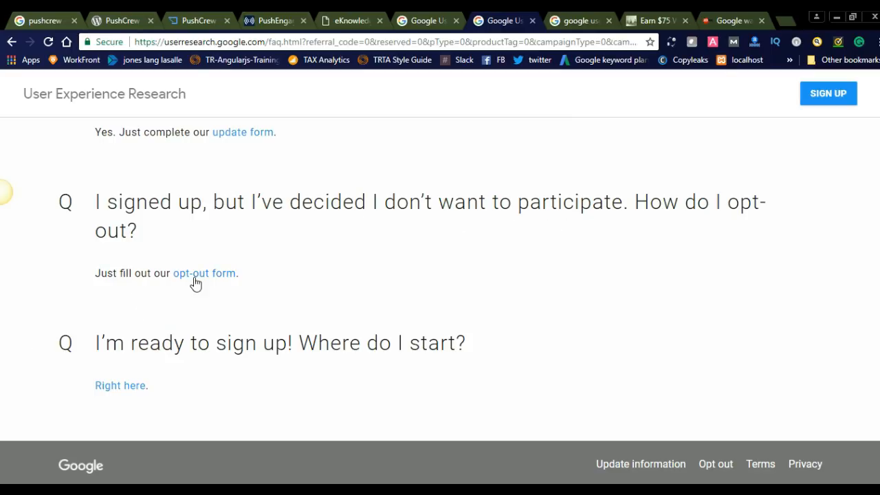
mouse_move(410, 275)
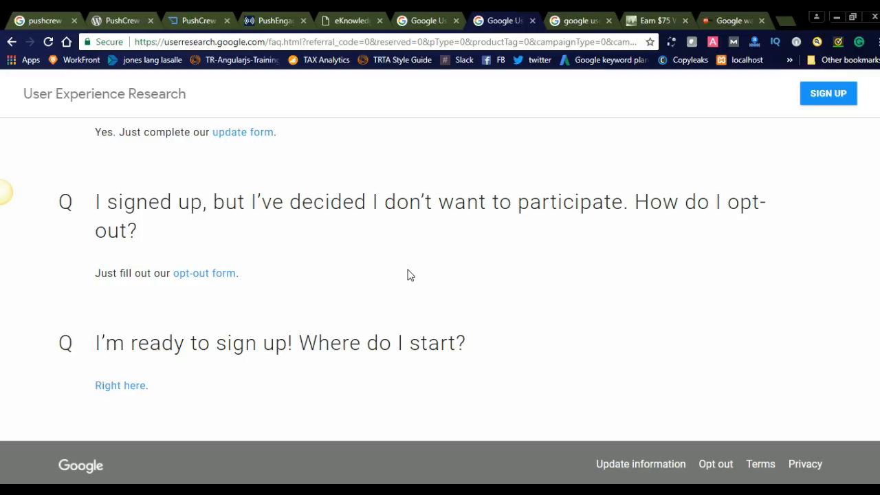
mouse_move(303, 252)
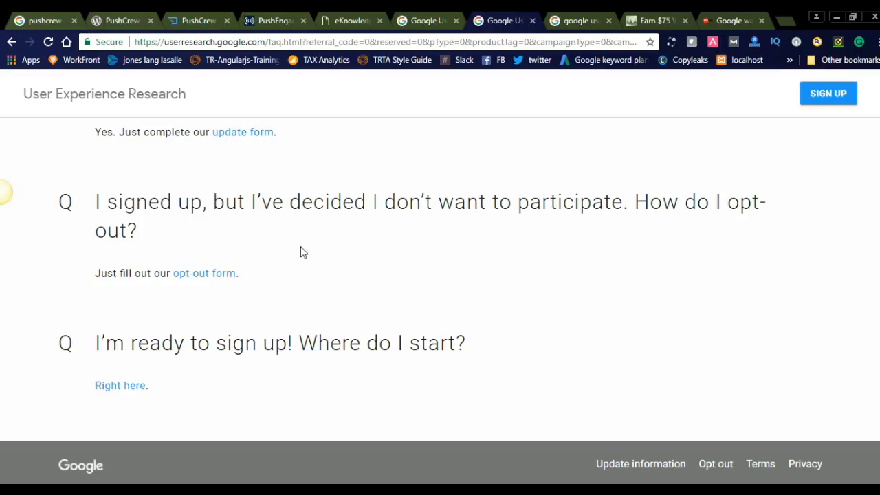
mouse_move(308, 249)
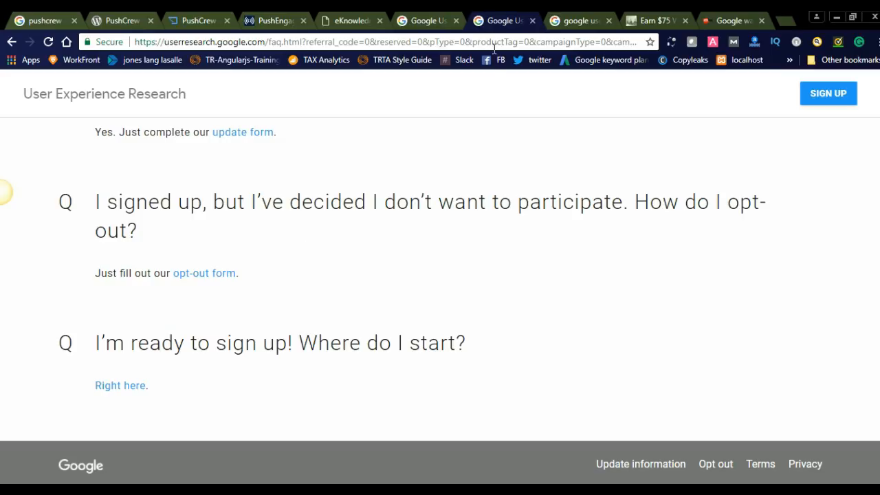
mouse_move(653, 21)
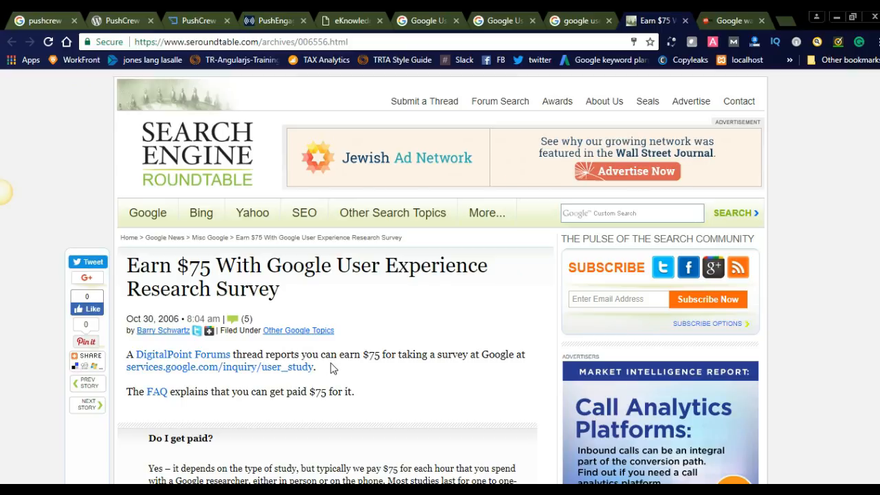
mouse_move(382, 367)
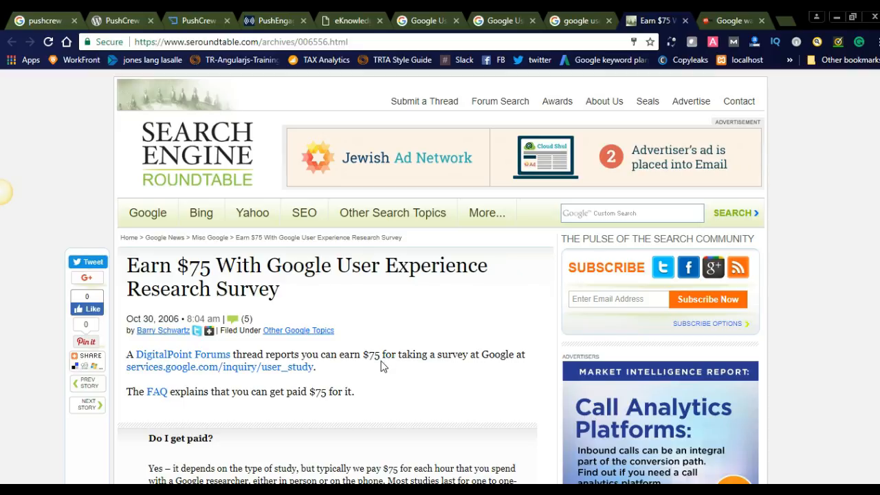
mouse_move(368, 409)
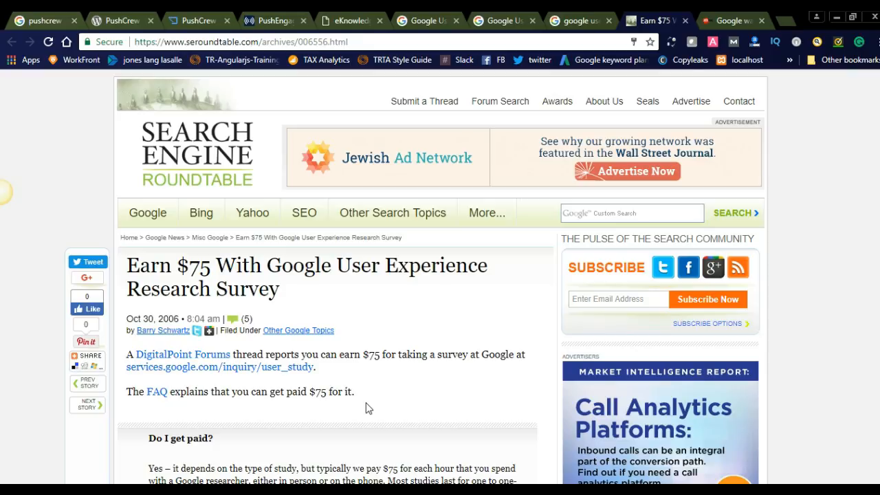
mouse_move(733, 20)
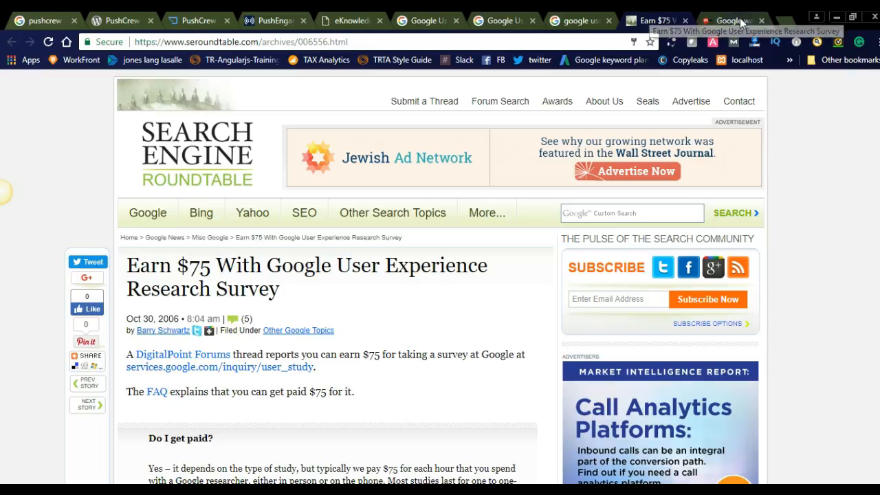
Switch to the ZDNet article and read its answer that Google typically pays $75 per hour.
left_click(729, 20)
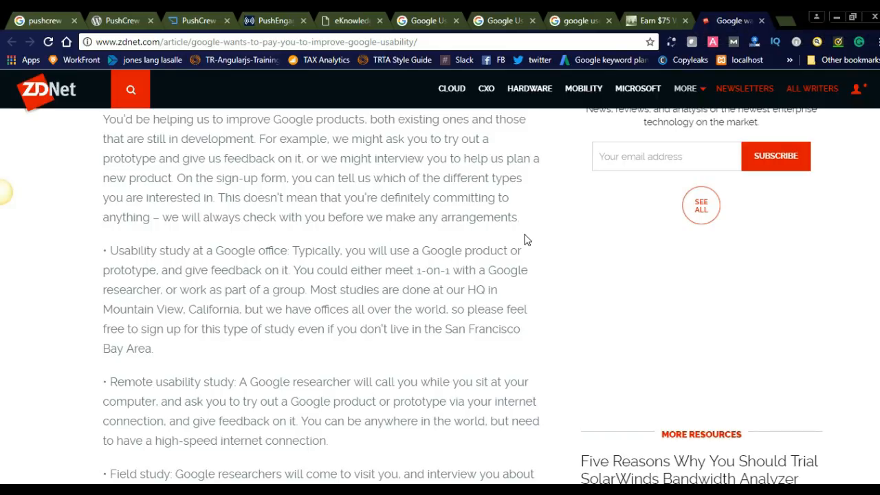
scroll("down", 3)
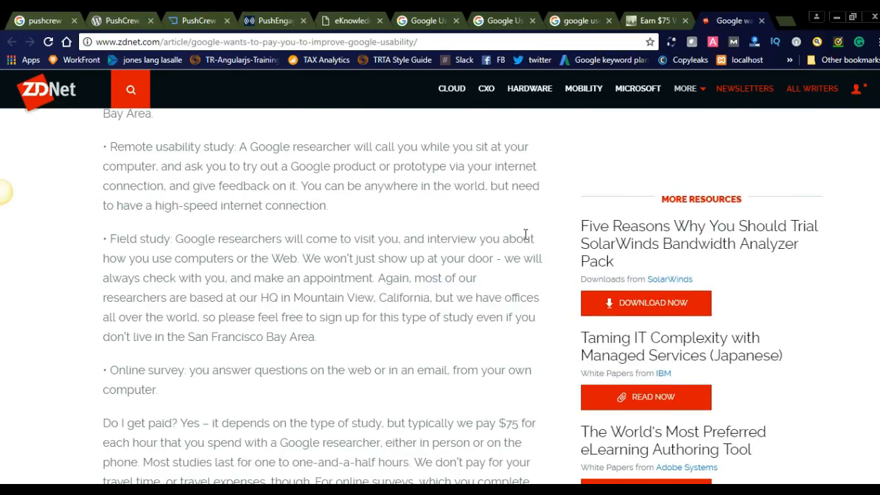
scroll("down", 3)
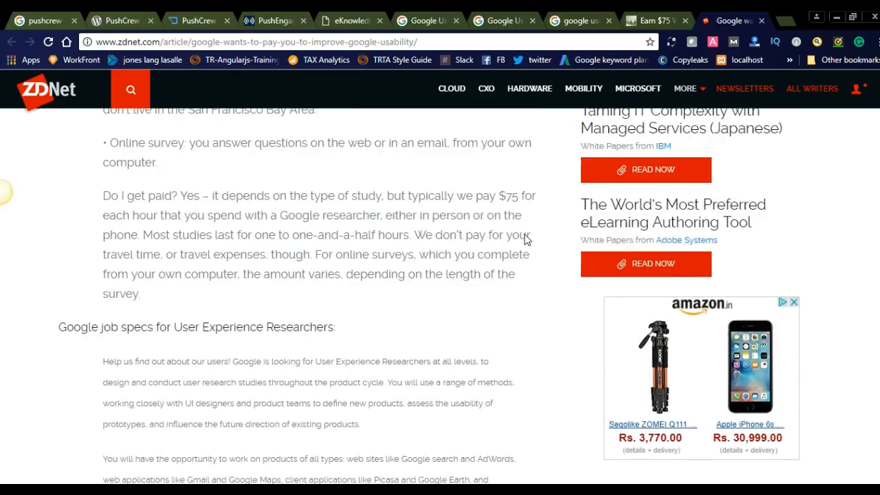
scroll("up", 3)
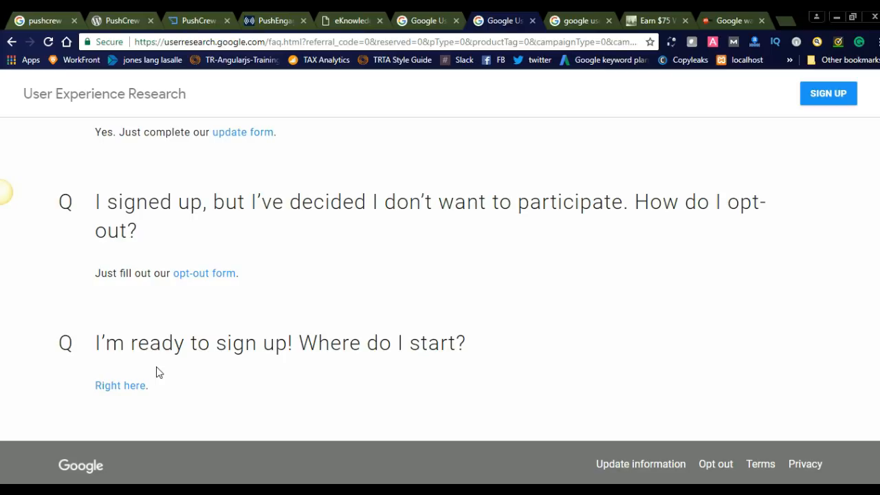
mouse_move(658, 320)
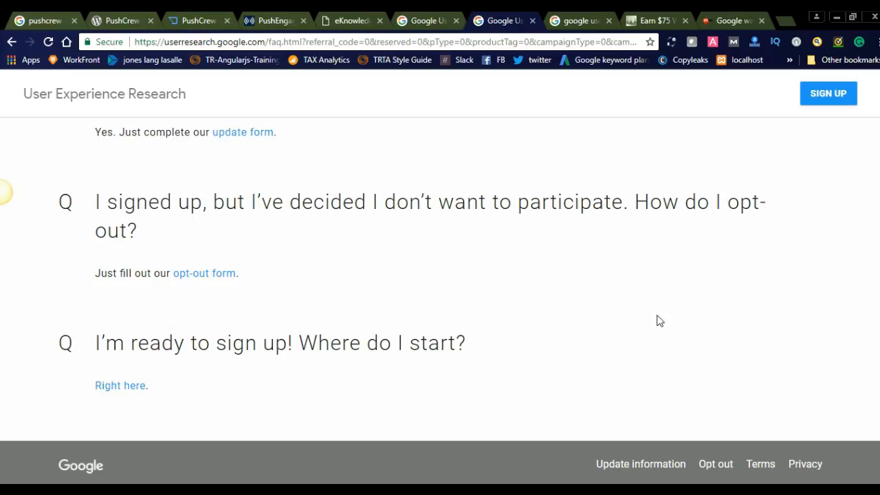